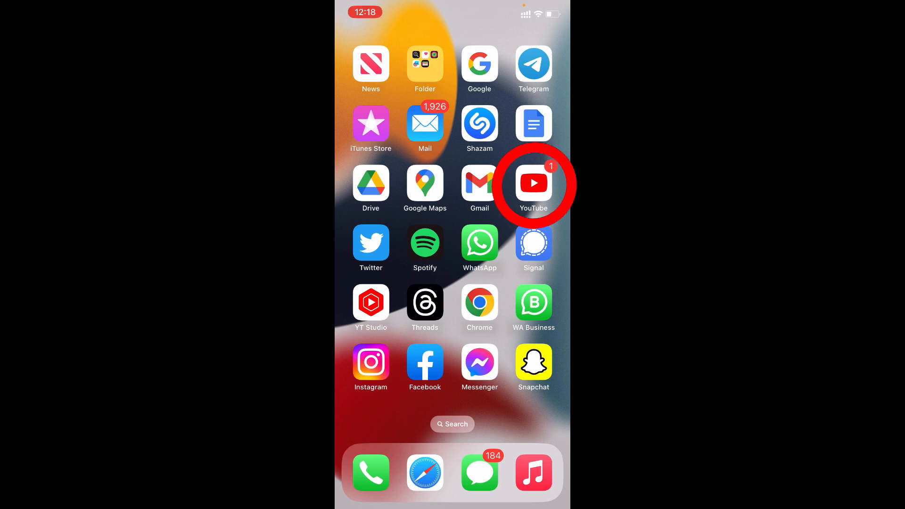
Launch YouTube and open the Your videos list from the Library
click(533, 183)
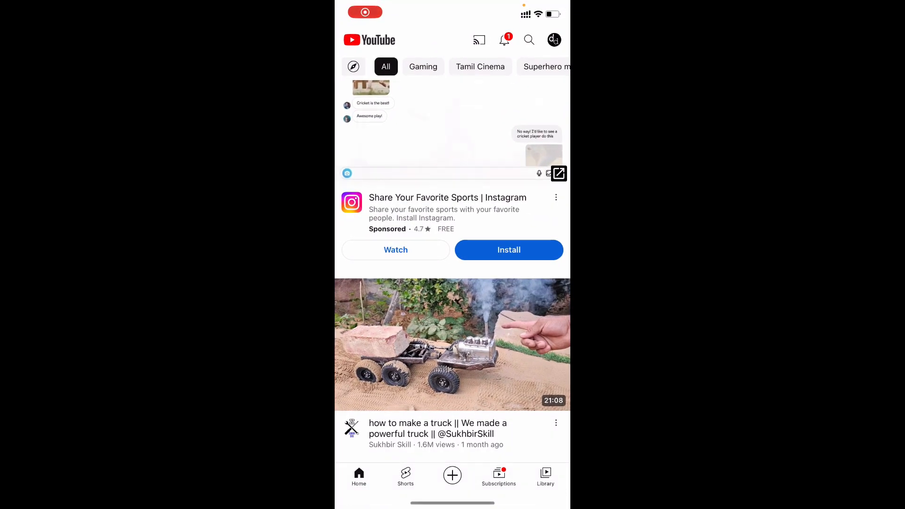
click(545, 474)
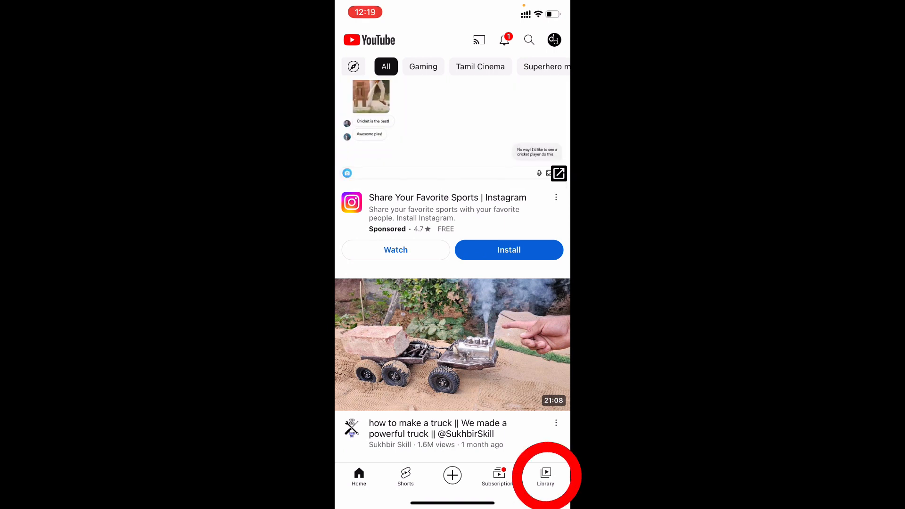
click(545, 474)
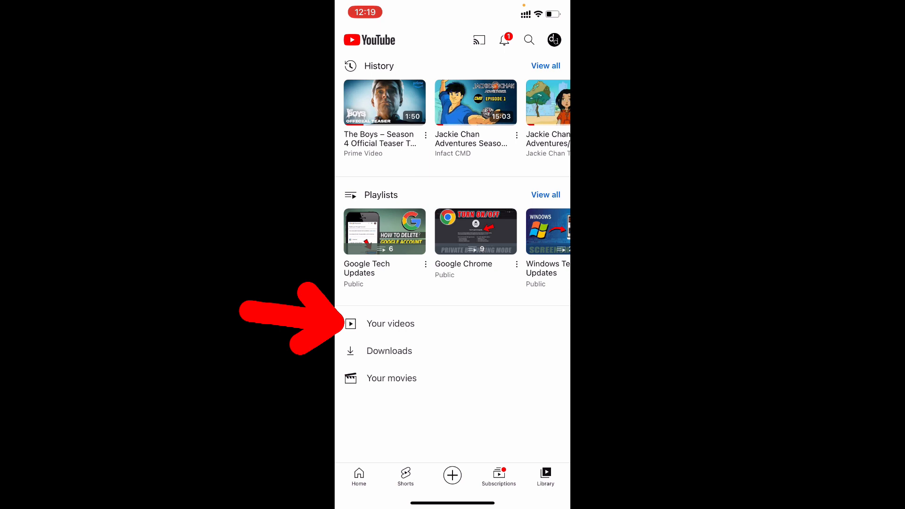
click(391, 324)
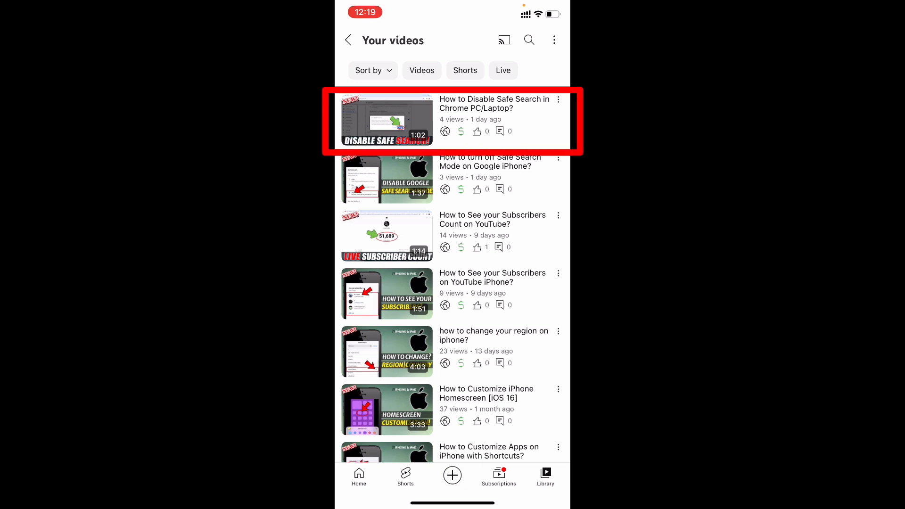
Edit the Disable Safe Search video, switch Comments from Off to On and save
click(557, 99)
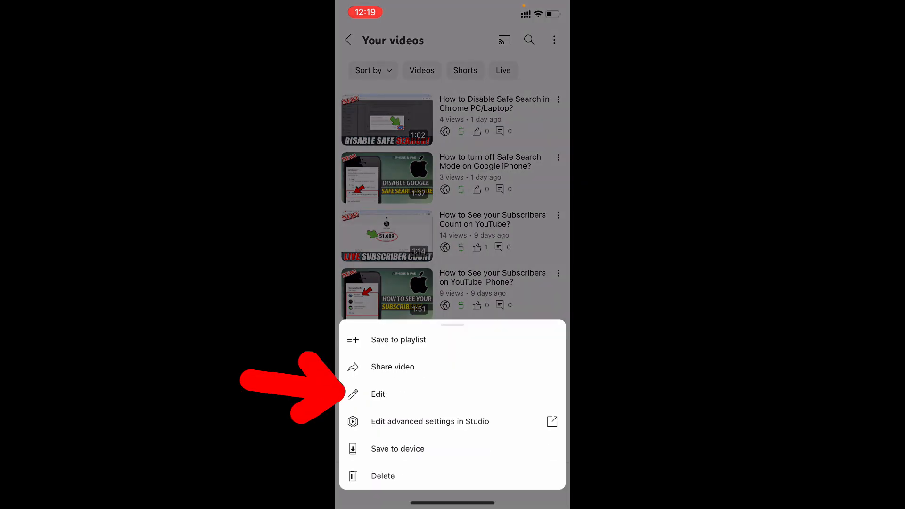
click(377, 394)
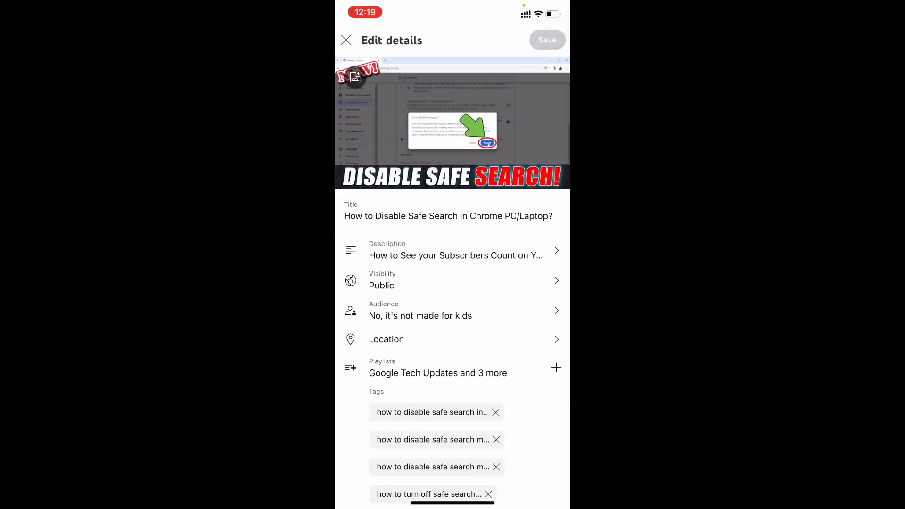
scroll(down, 3)
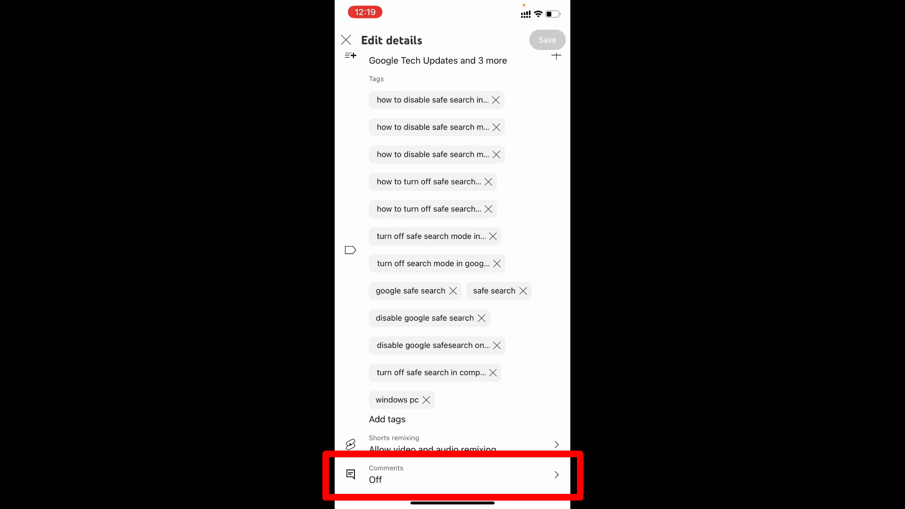
click(452, 476)
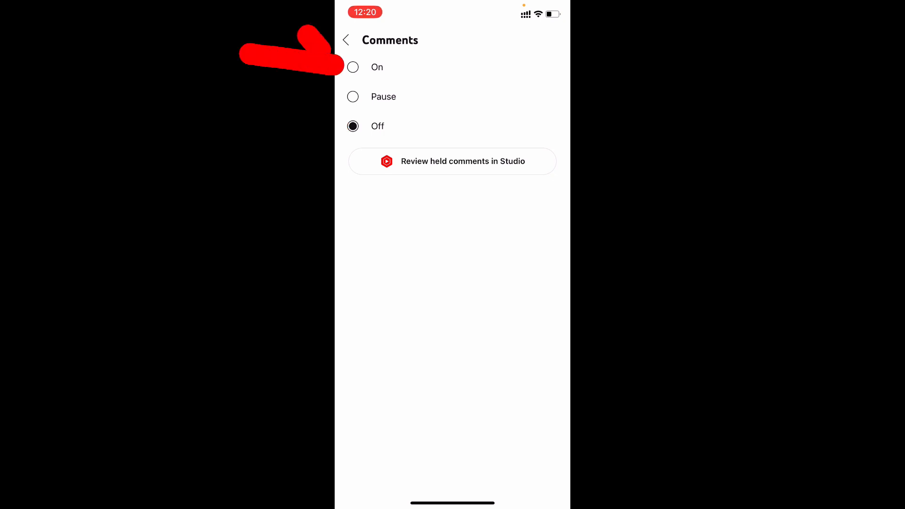
click(353, 67)
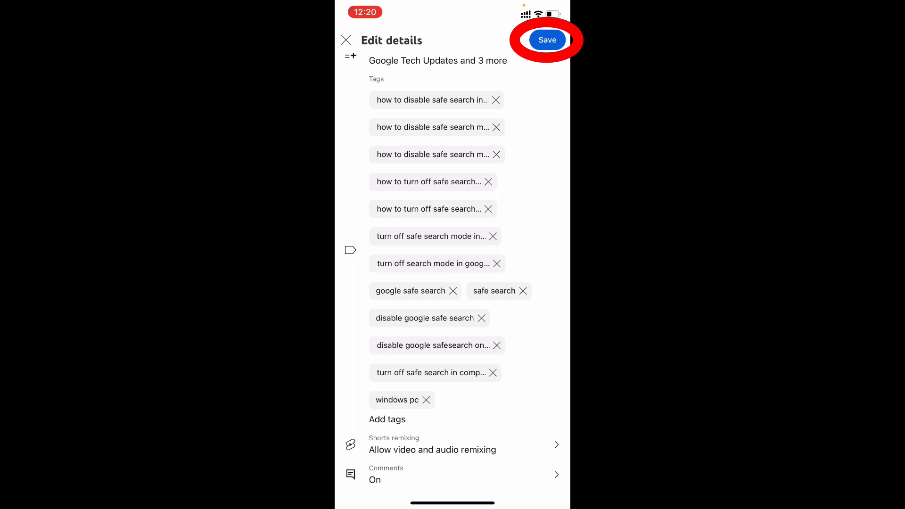
click(547, 40)
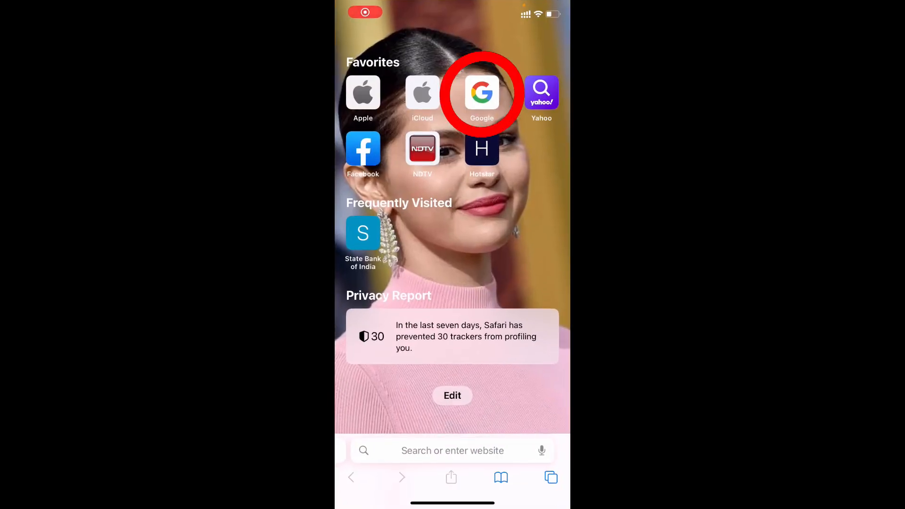
Search Google for studio.youtube.com and open the YouTube Studio result
click(482, 93)
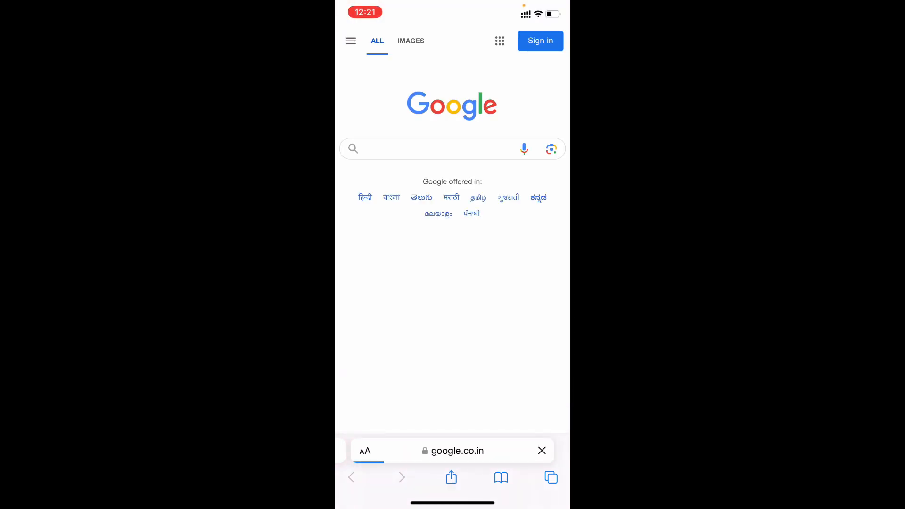
click(433, 148)
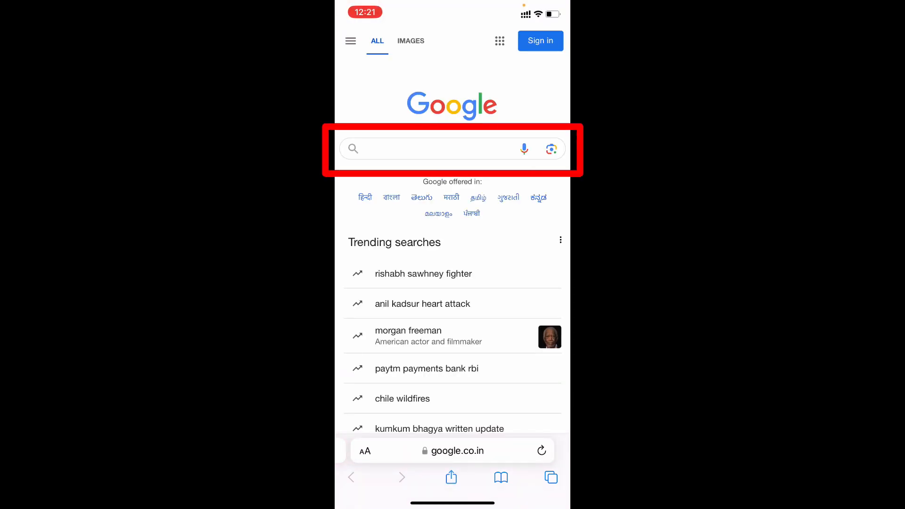
click(433, 149)
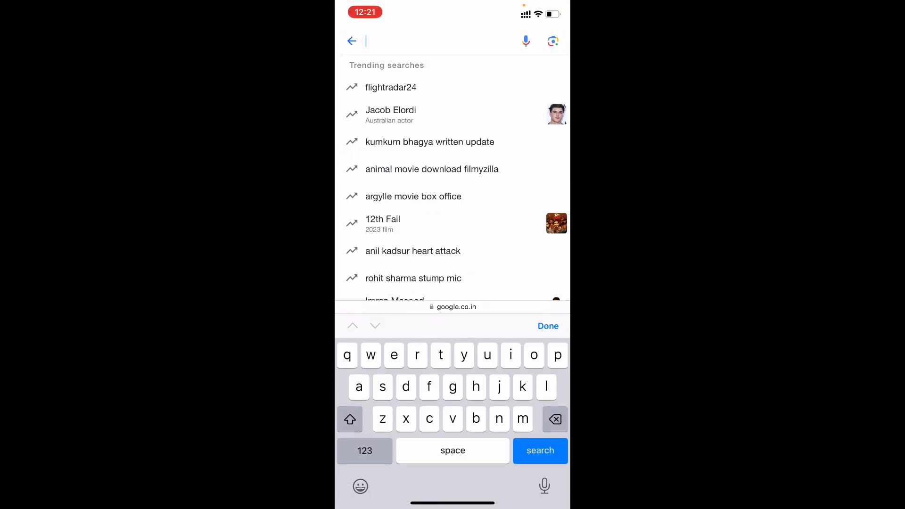
text(studio.youtube.c)
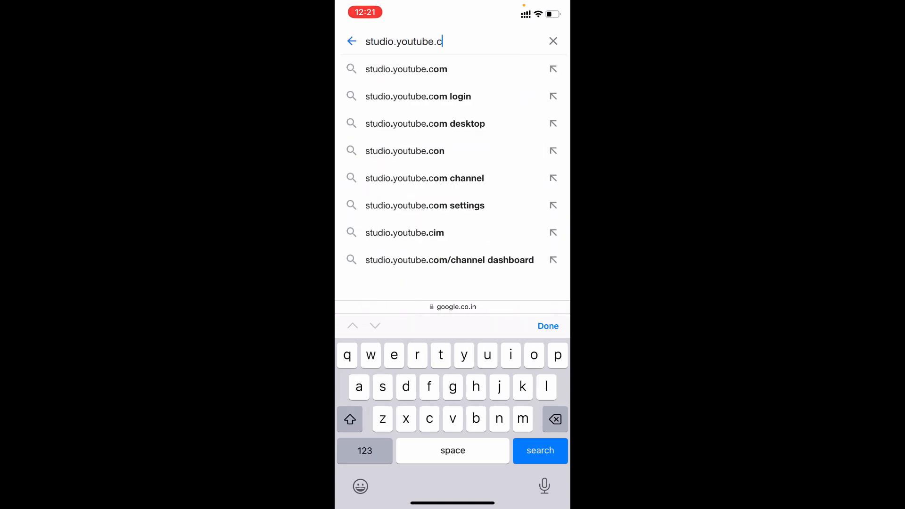
text(om)
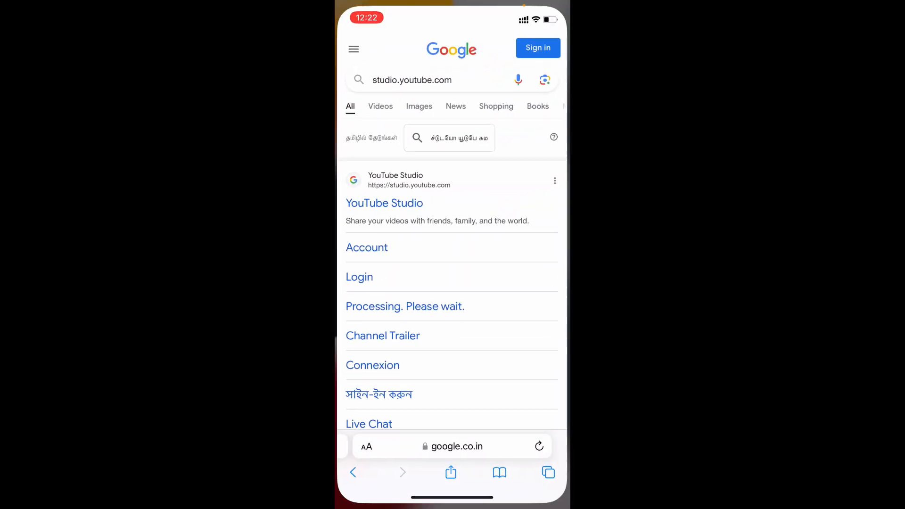
click(384, 203)
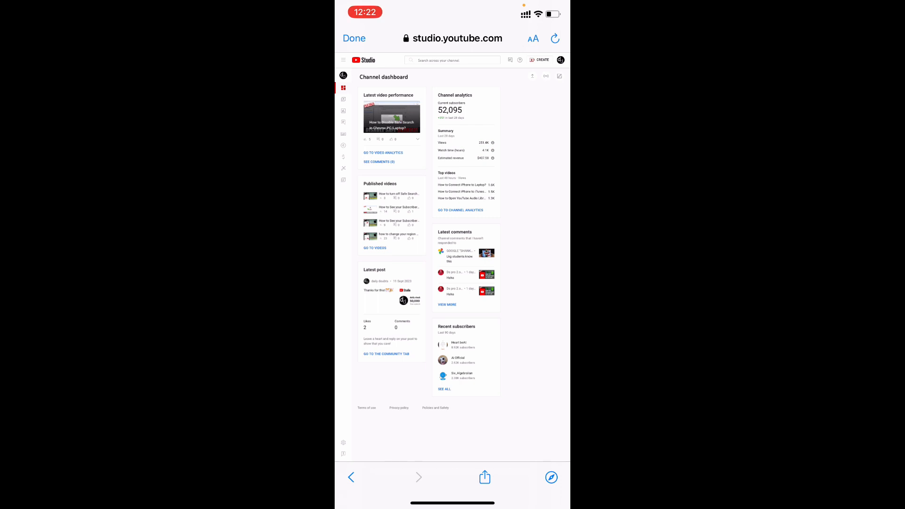
Scroll down the YouTube Studio channel dashboard to its end
scroll(down, 3)
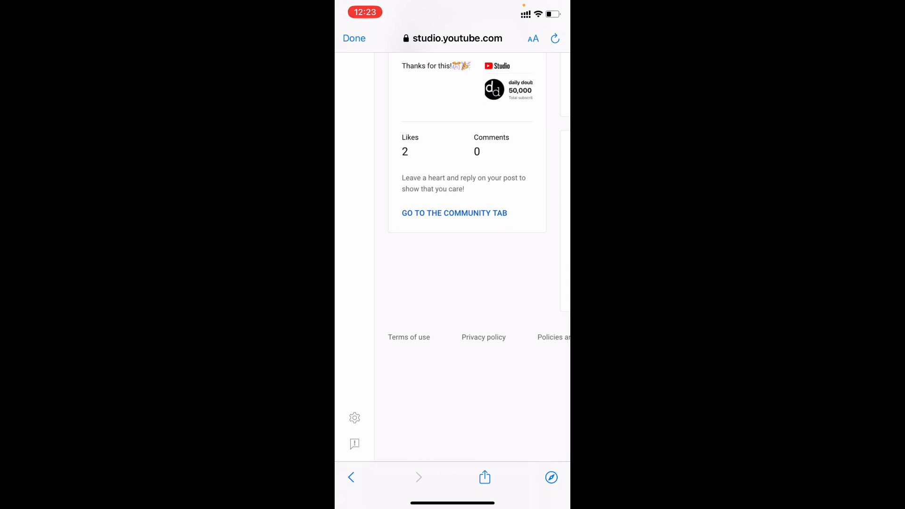
In Settings > Community > Defaults, toggle the inappropriate-chat hold on then off, and close unsaved
click(355, 417)
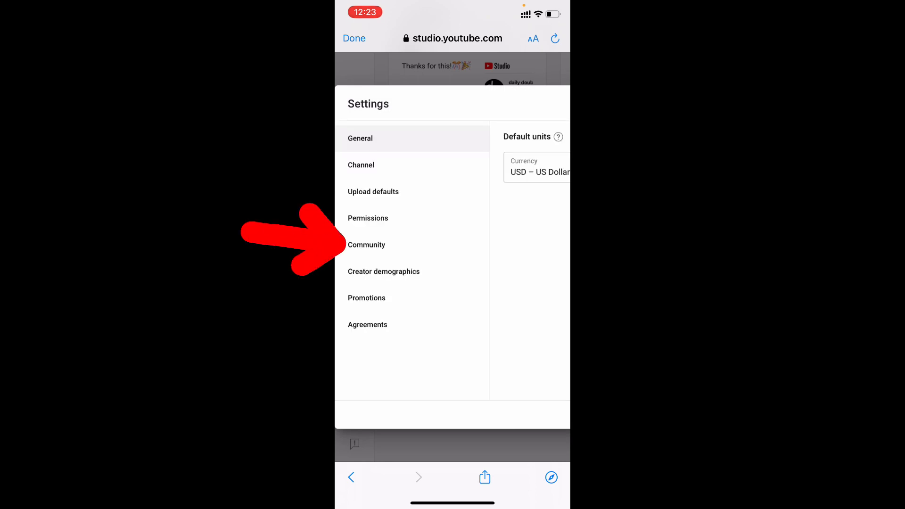
click(367, 244)
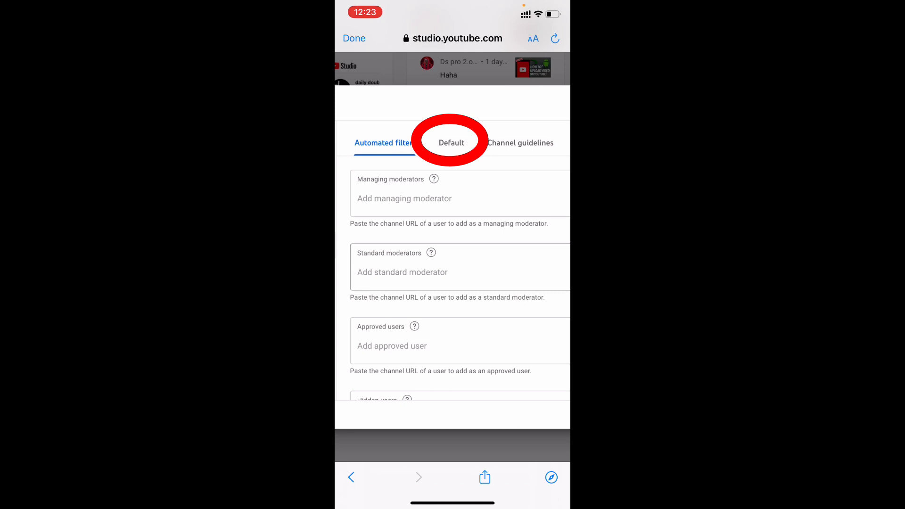
click(451, 143)
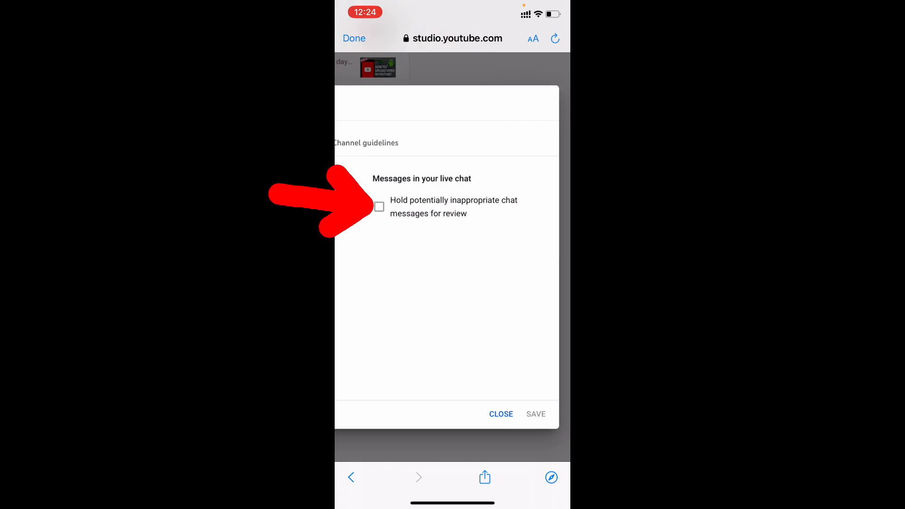
click(379, 206)
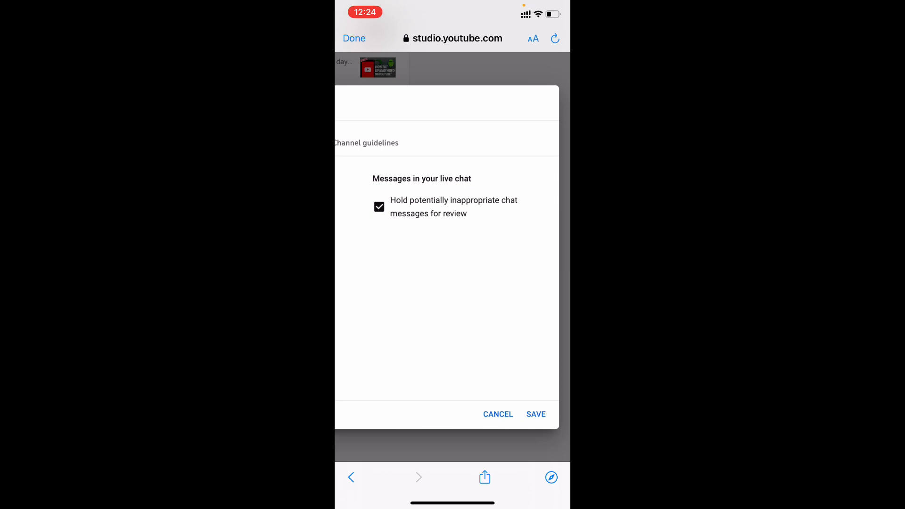
click(379, 206)
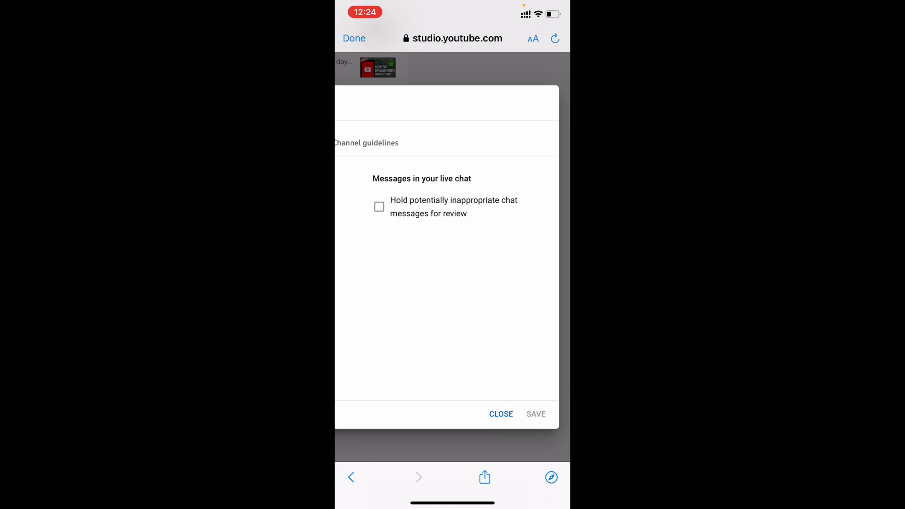
click(501, 414)
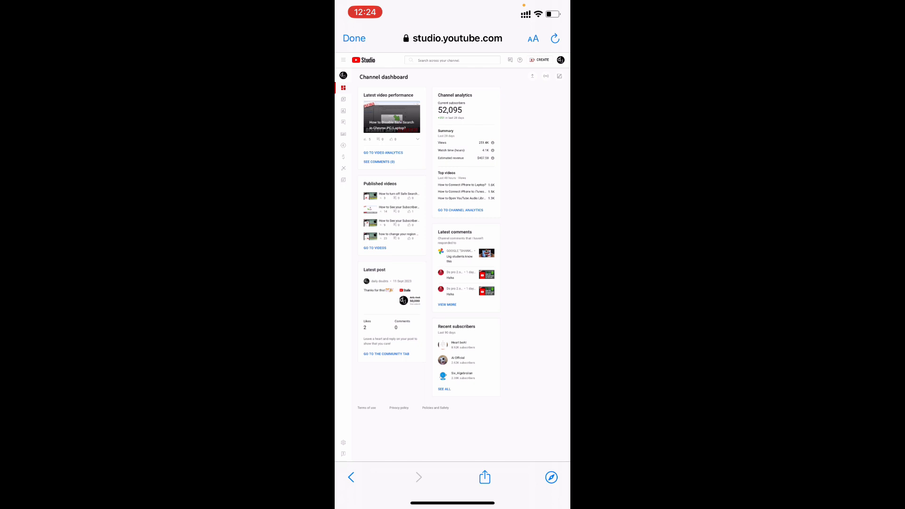
View Channel > Advanced settings to confirm audience is not made for kids, then leave Safari
scroll(down, 3)
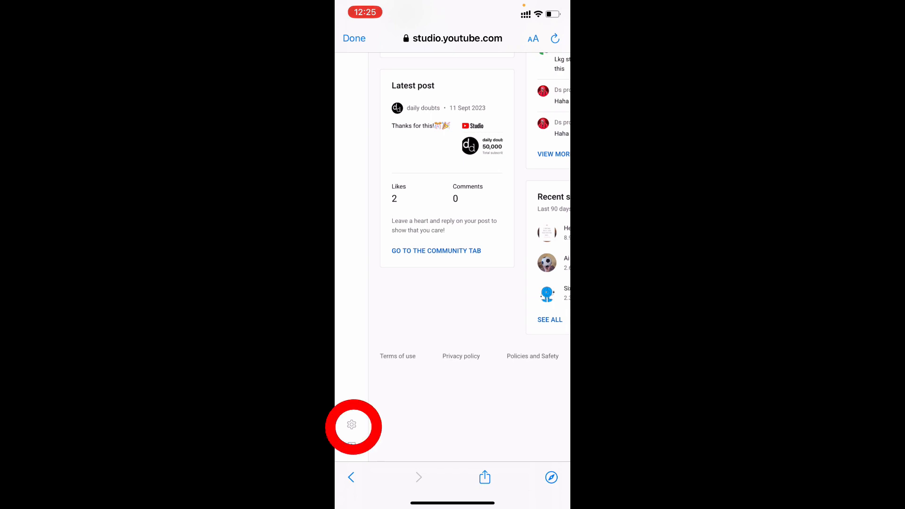
click(352, 425)
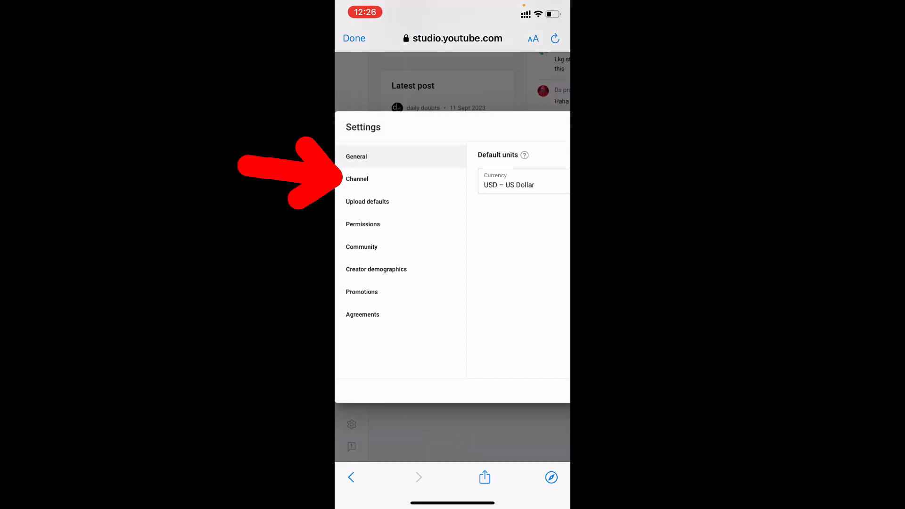
click(357, 178)
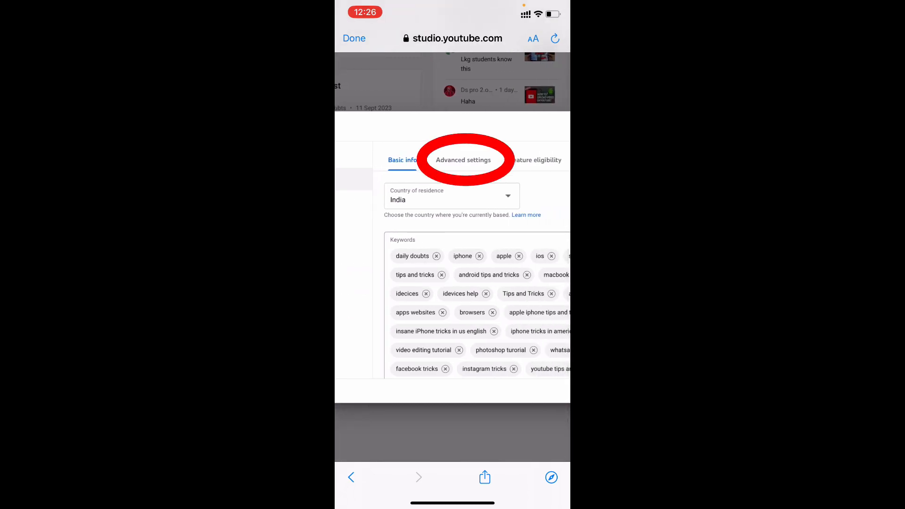
click(463, 161)
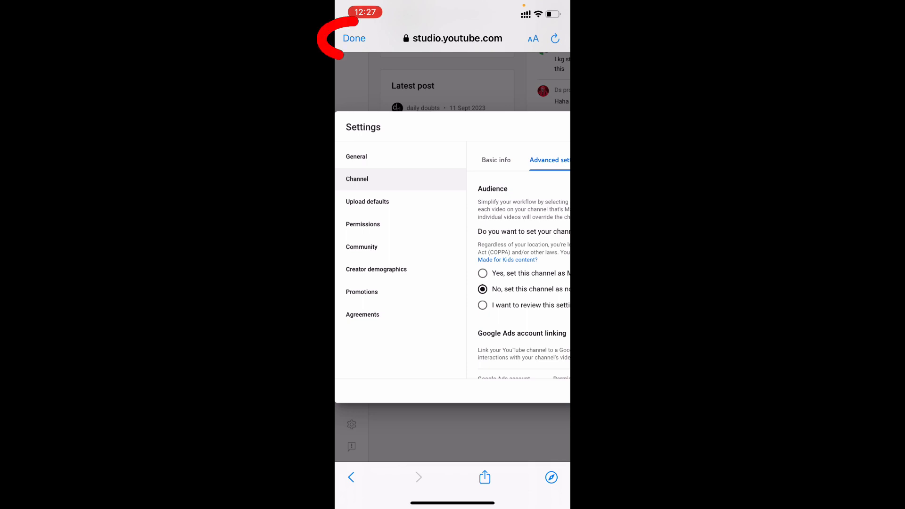
click(353, 38)
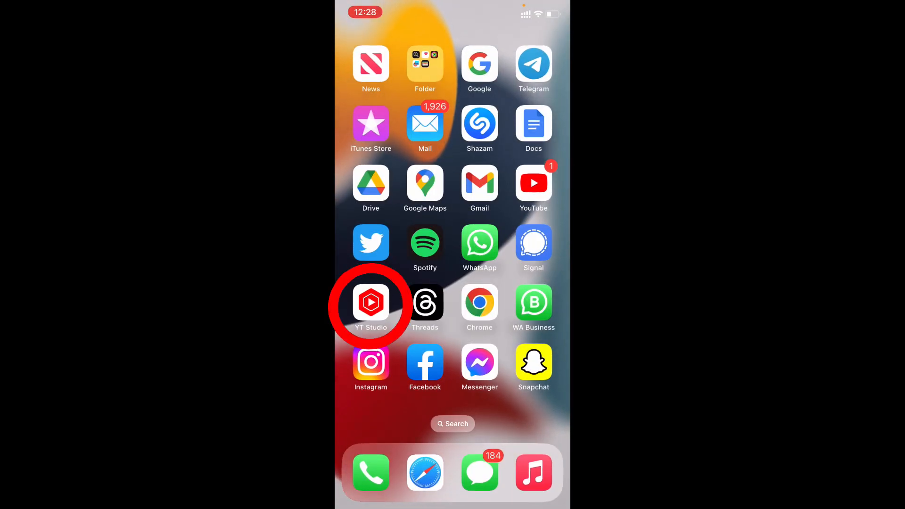
Launch YT Studio and open the Disable Safe Search video from the Content list
click(371, 302)
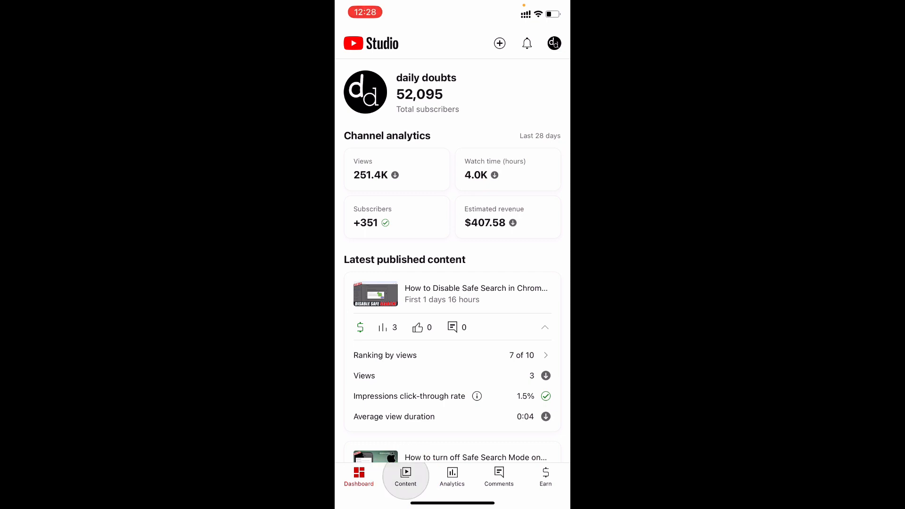
click(405, 476)
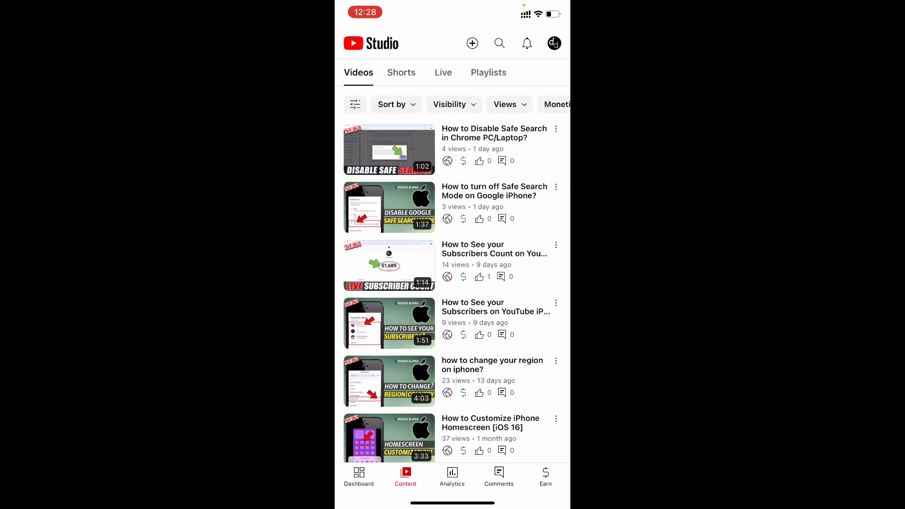
click(390, 149)
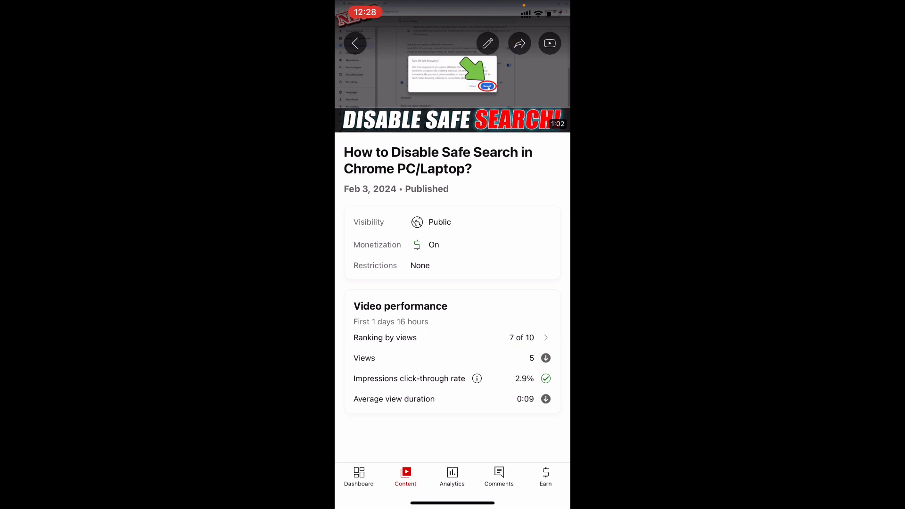
Check the video's Visibility shows Public selected, then return to the Content list
click(487, 43)
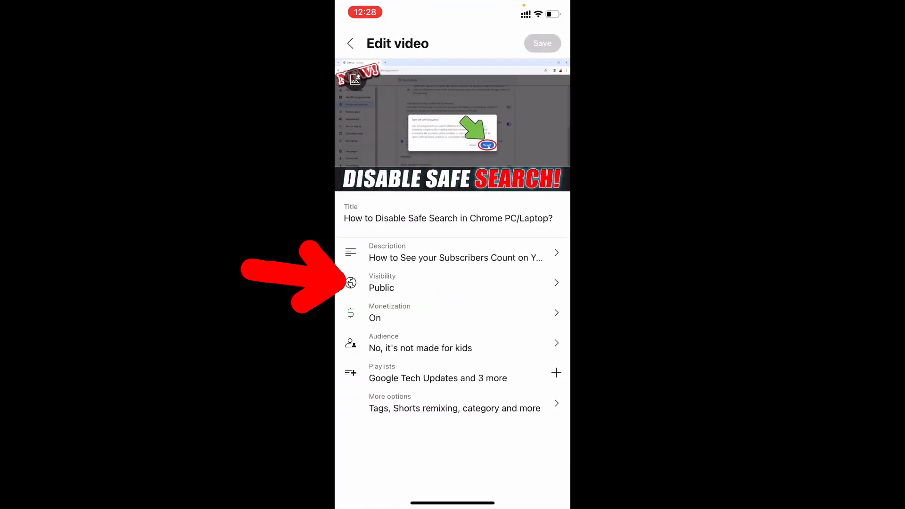
click(451, 282)
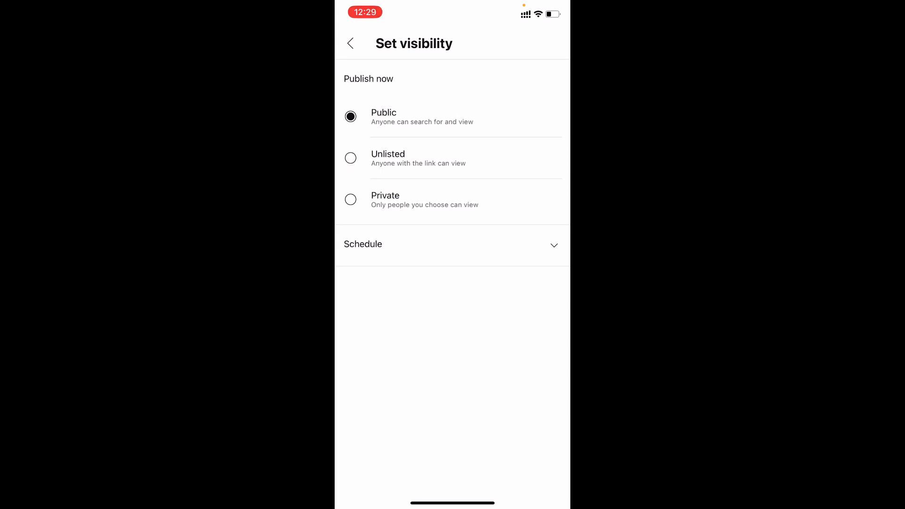
click(349, 43)
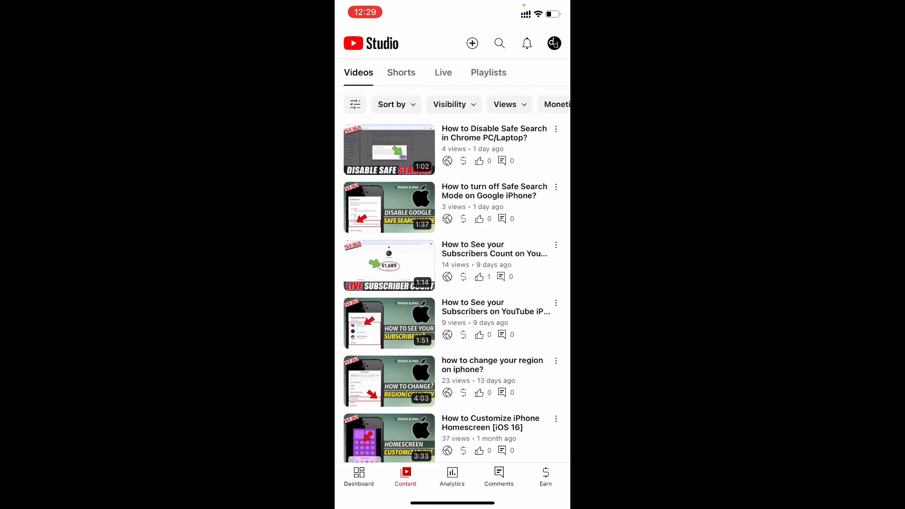